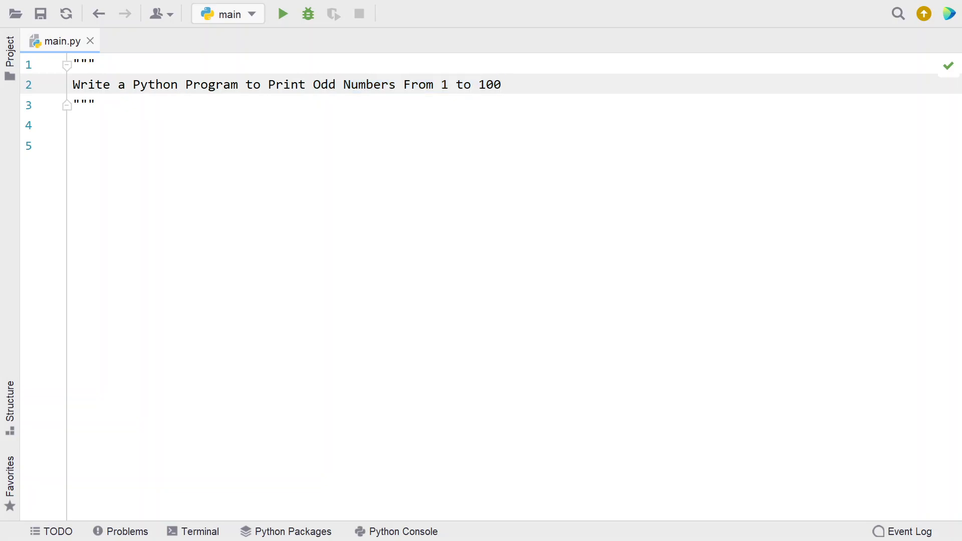
# - Define start = 1 and end = 100 on lines 5 and 6 below the docstring
pyautogui.doubleClick(286, 85)
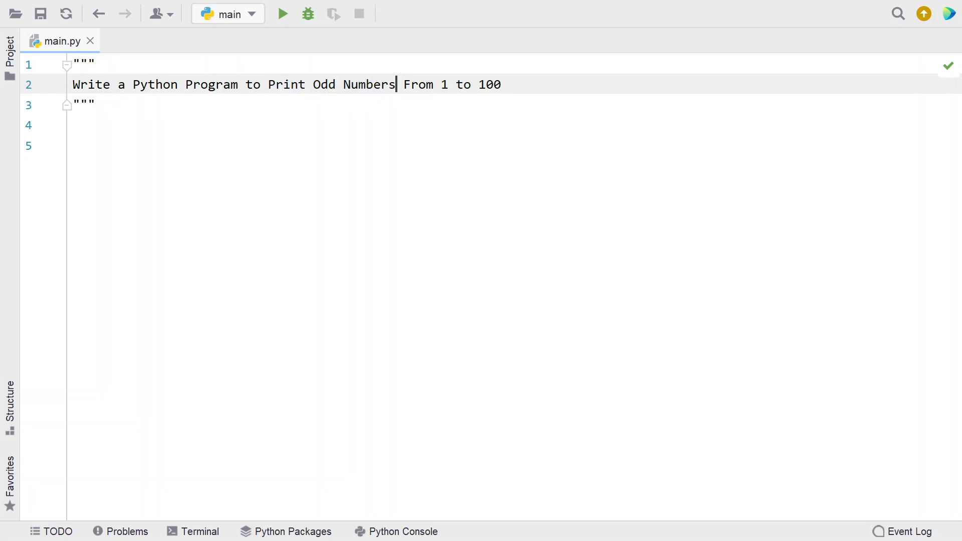
pyautogui.click(79, 125)
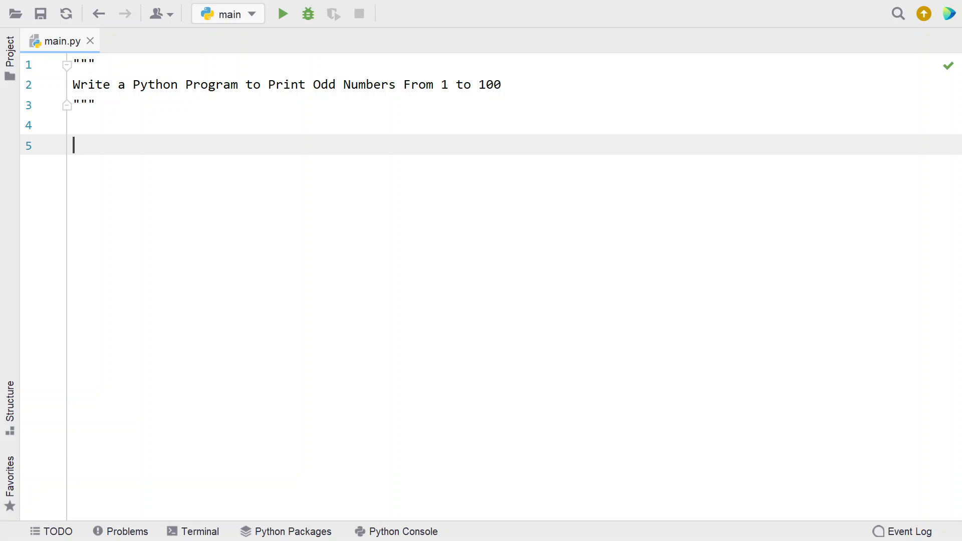
pyautogui.write('star')
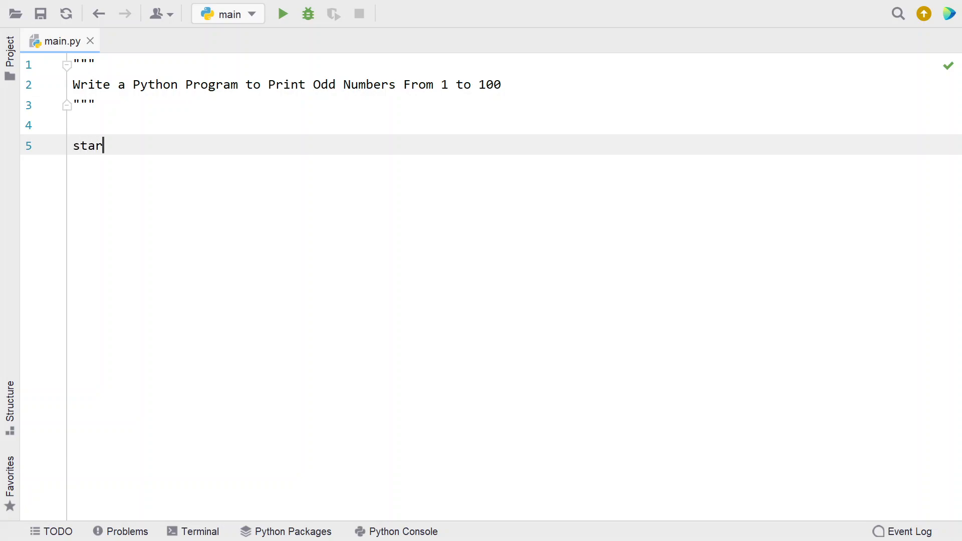
pyautogui.write('t =')
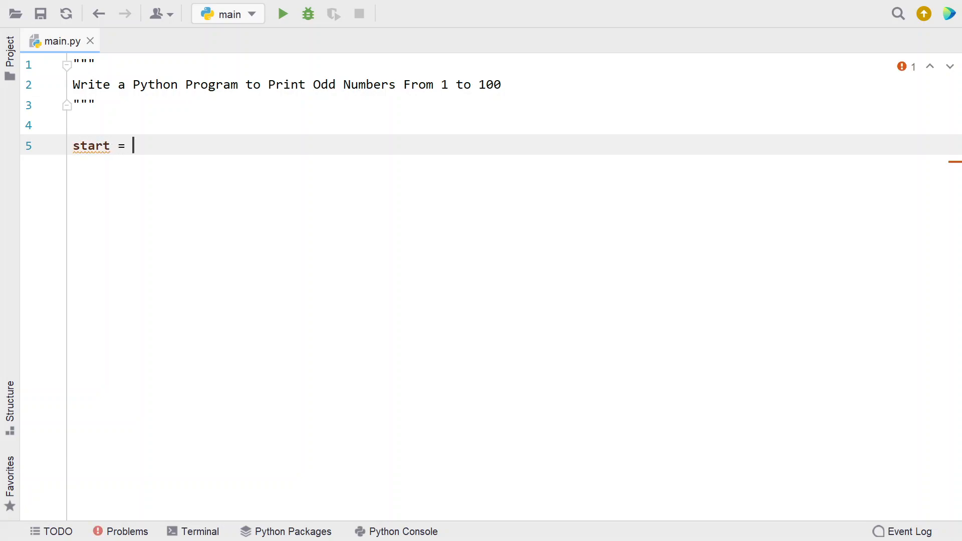
pyautogui.write('1')
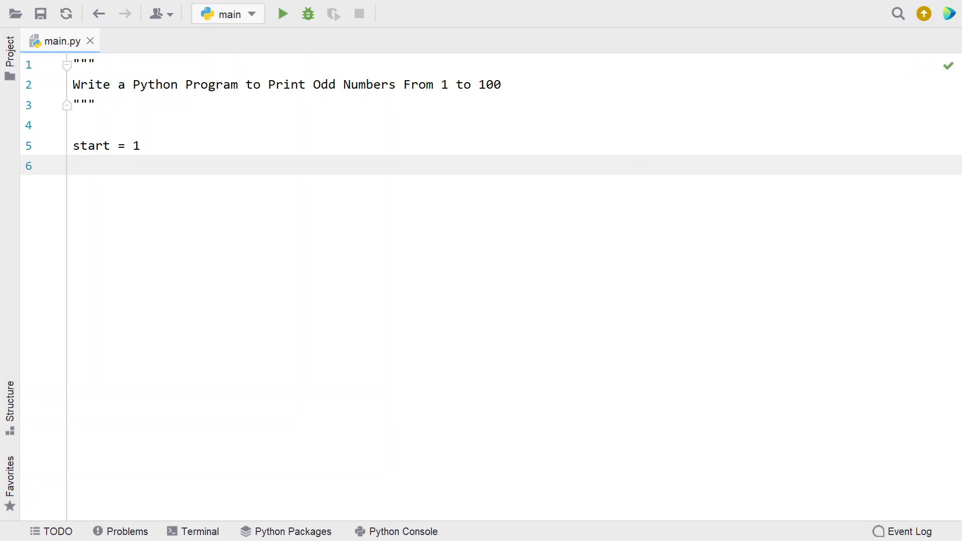
pyautogui.write('end = 100')
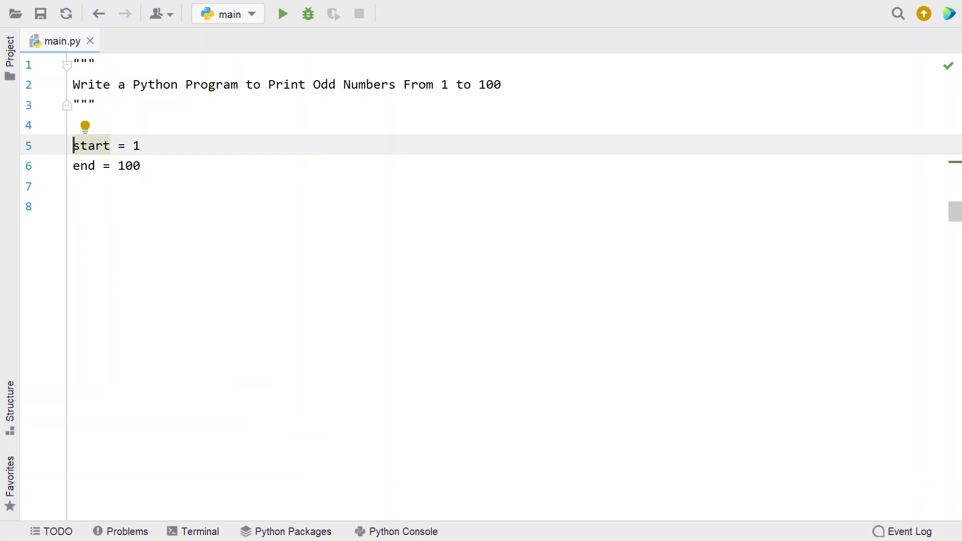
pyautogui.click(84, 166)
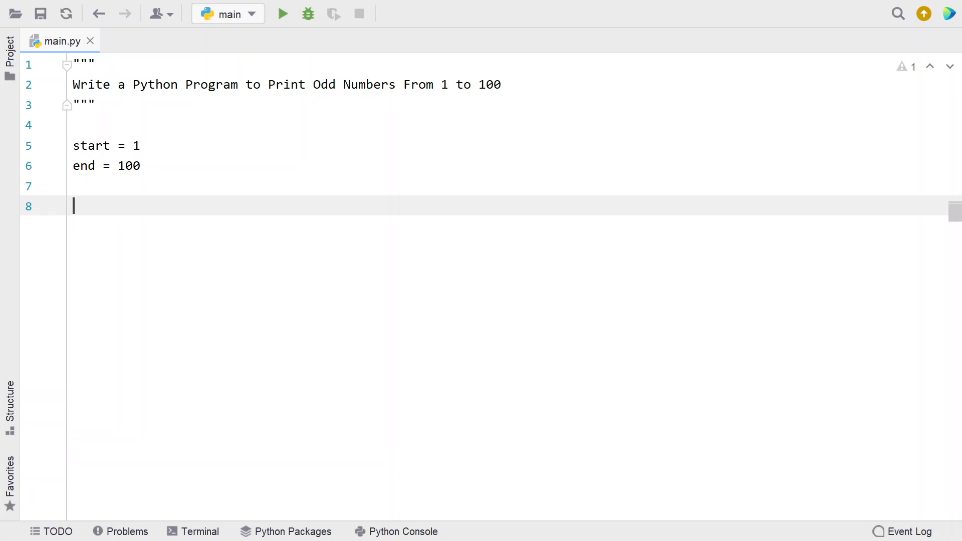
# - Add print("Odd Numbers From 1 to 100 are ...") on line 8
pyautogui.write('print()')
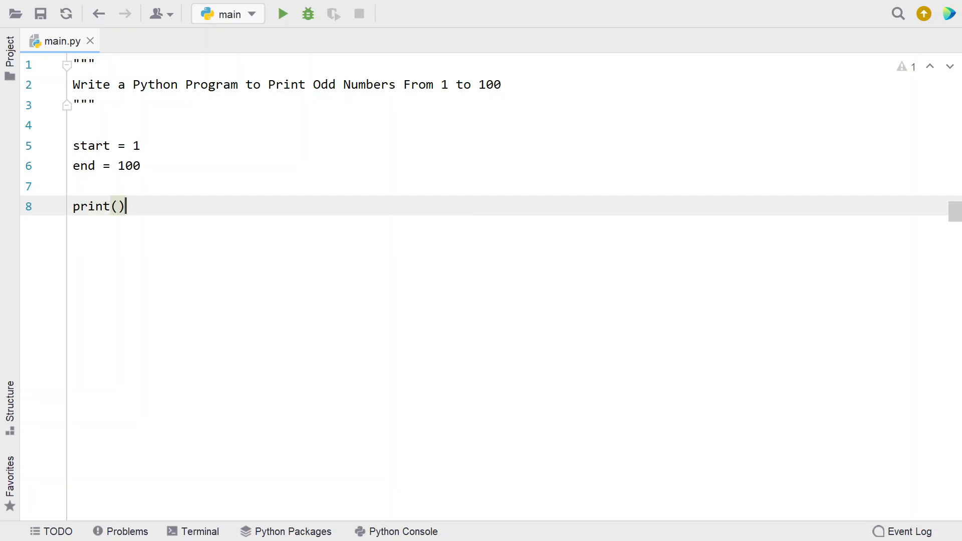
pyautogui.click(313, 85)
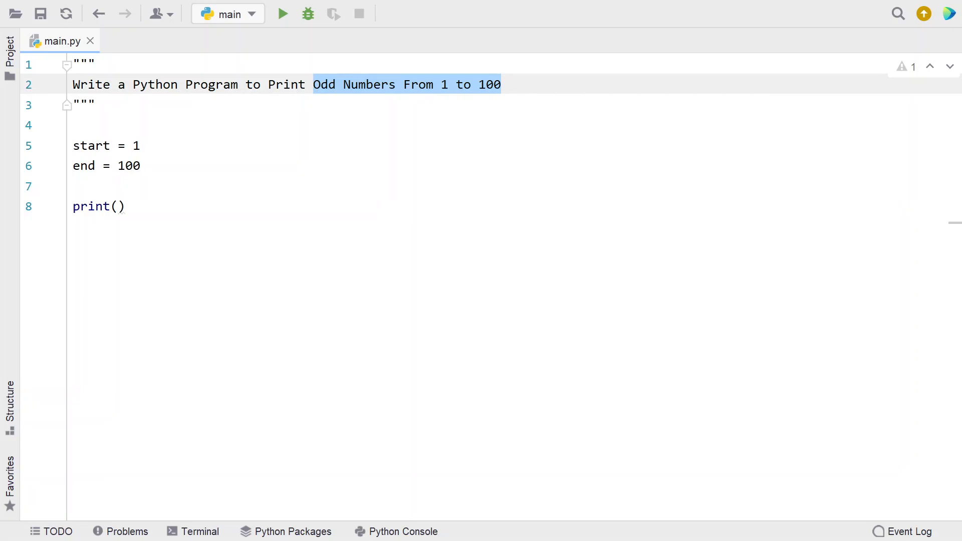
pyautogui.click(116, 206)
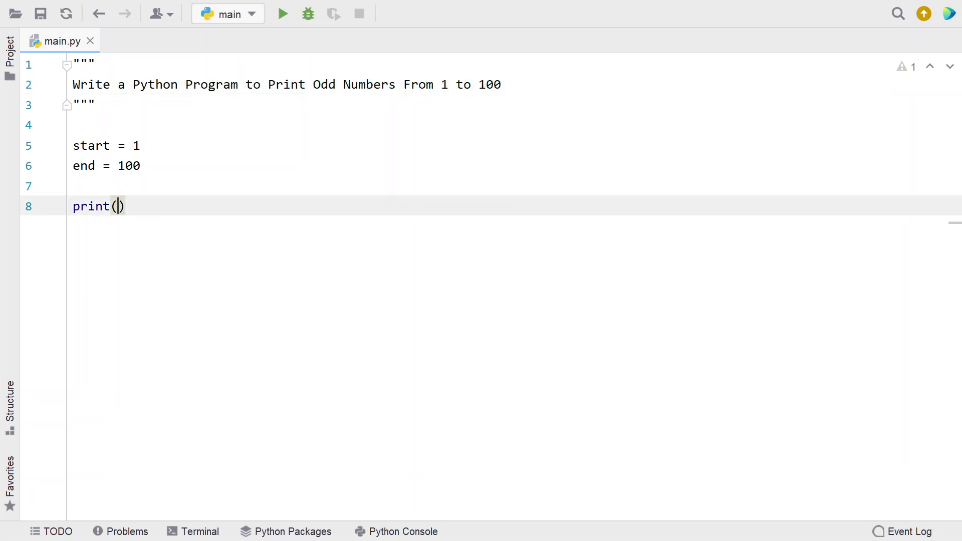
pyautogui.write('"Odd Numbers From 1 to 100"')
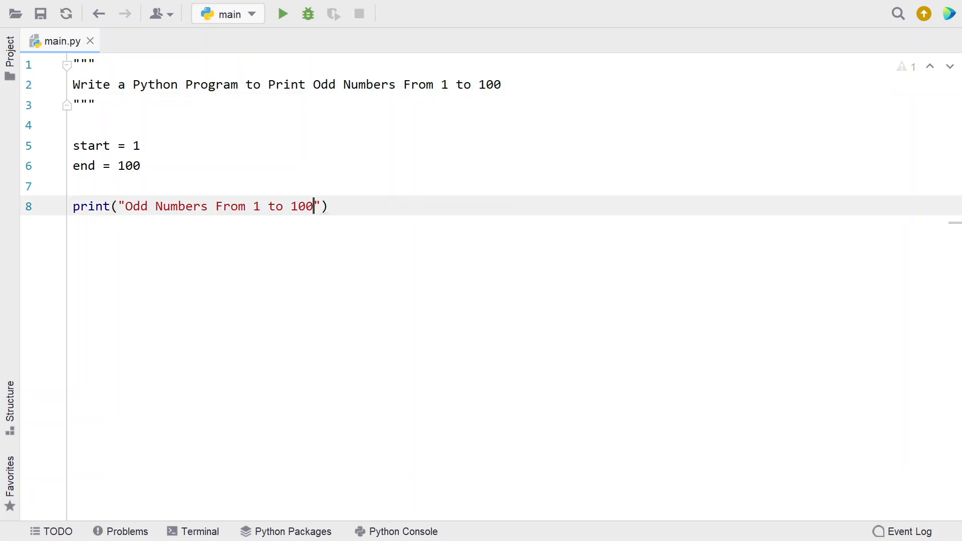
pyautogui.write('are')
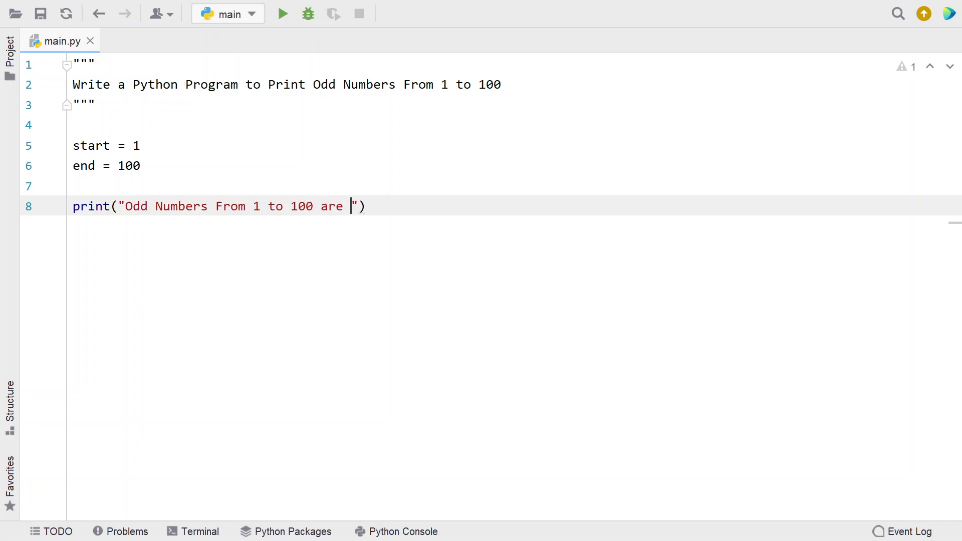
pyautogui.write('...')
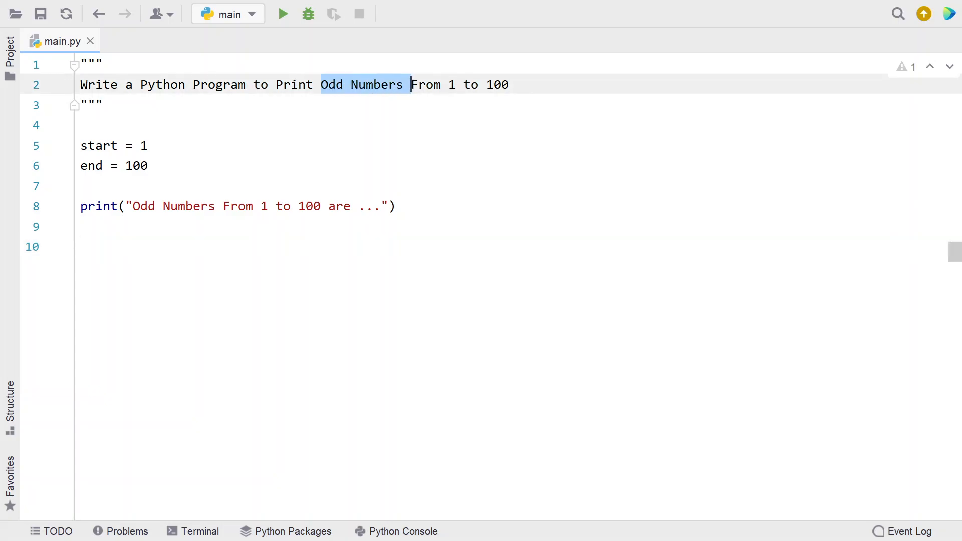
# - Write the loop header while start <= end: on line 10 with an indented body line
pyautogui.write('w')
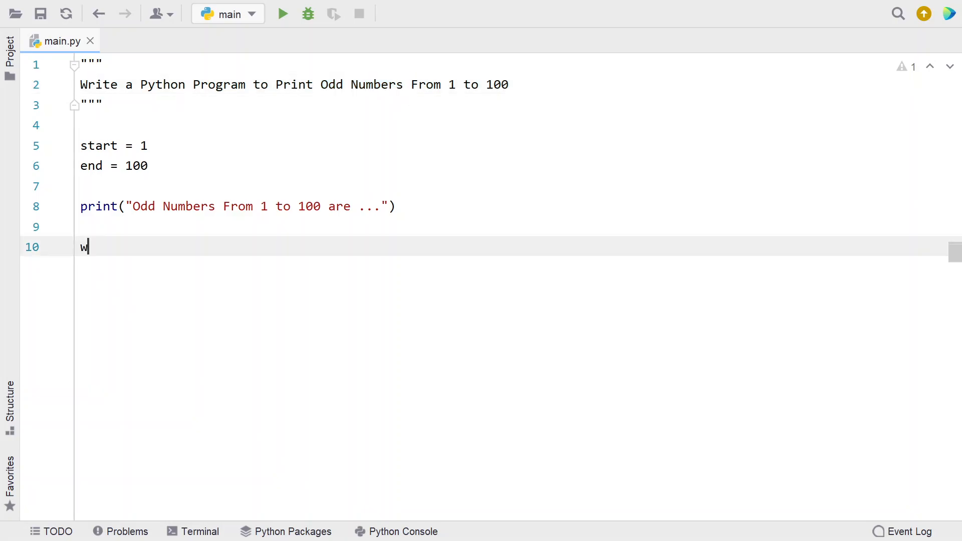
pyautogui.write('hile')
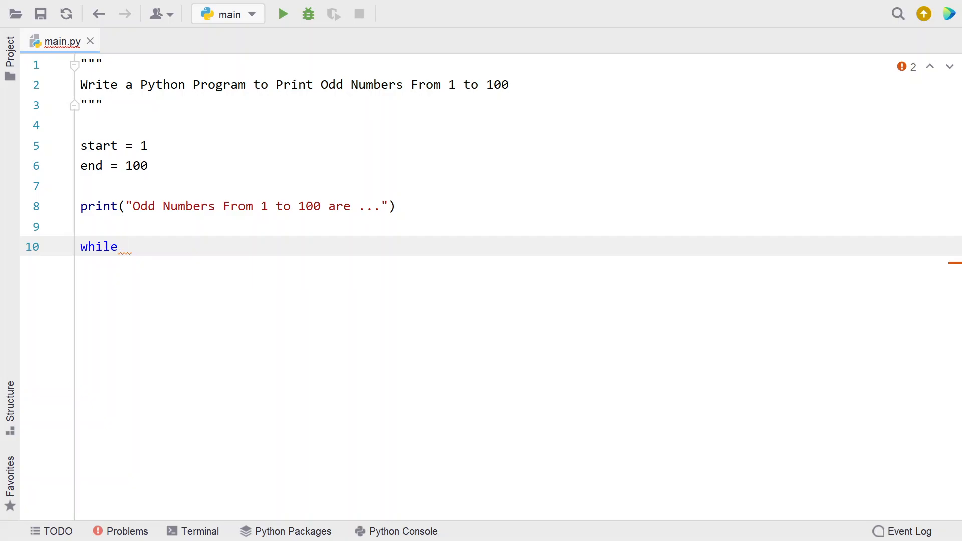
pyautogui.write('start')
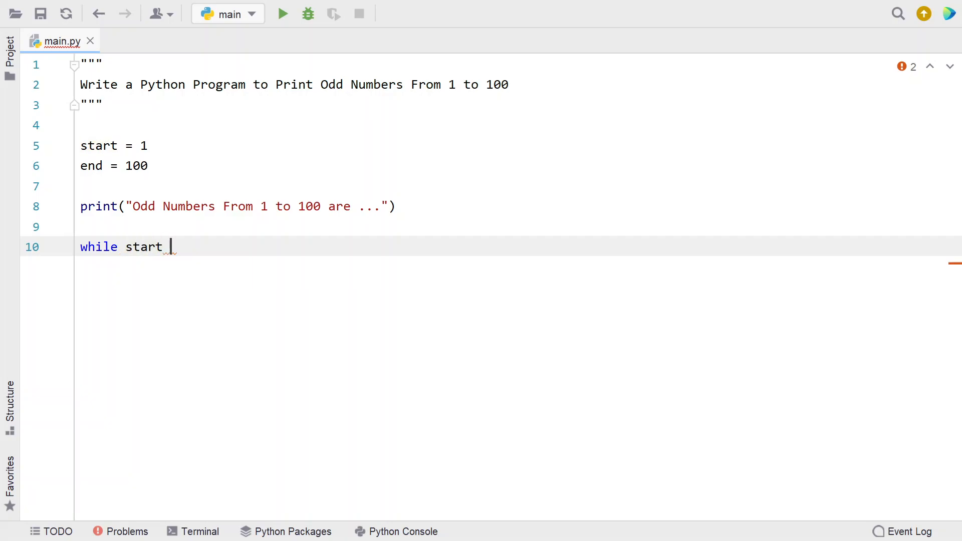
pyautogui.write('<= end')
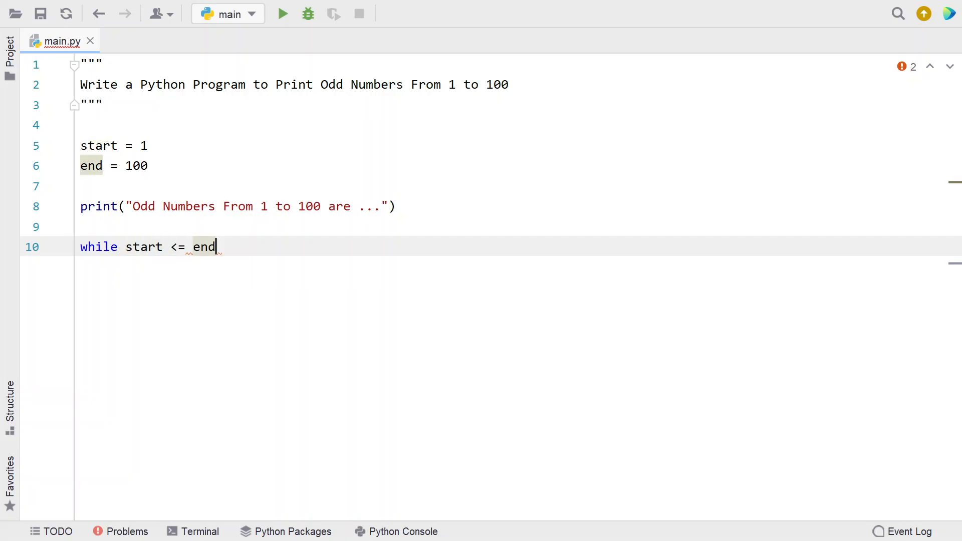
pyautogui.press('enter')
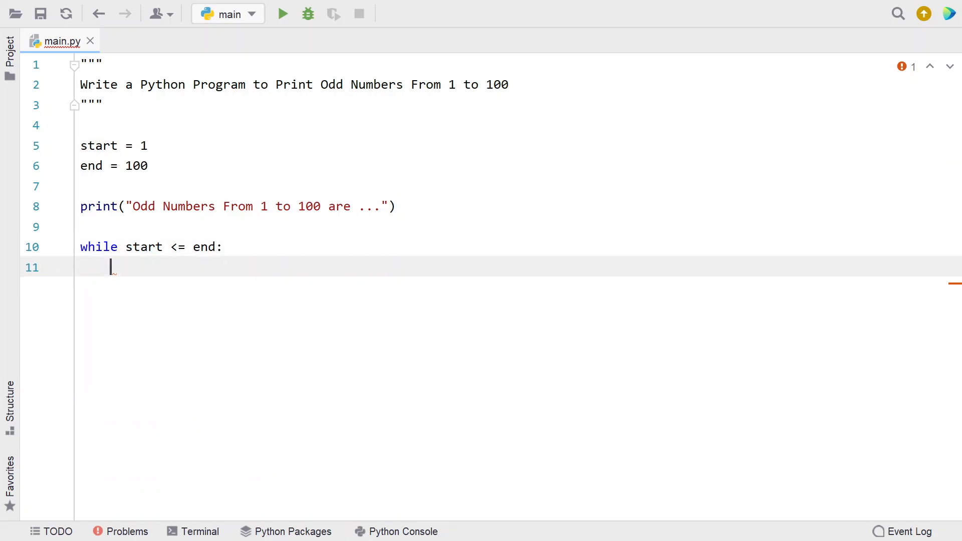
pyautogui.doubleClick(143, 247)
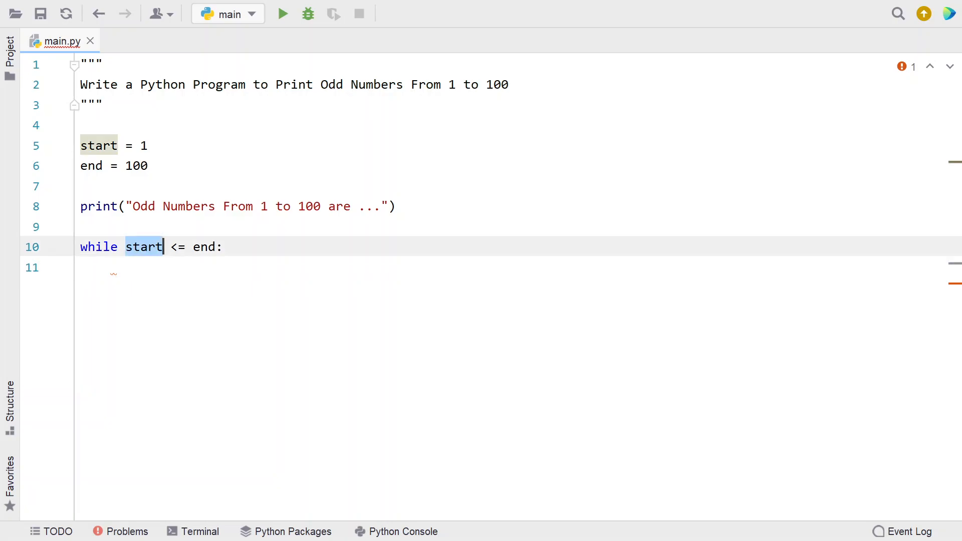
pyautogui.click(110, 267)
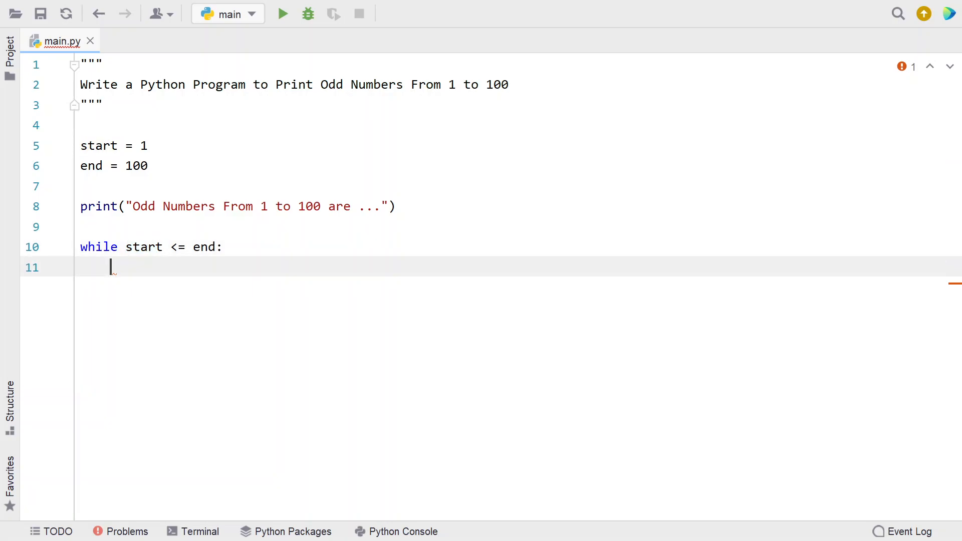
# - Write the condition if start % 2 != 0: on line 11 inside the loop
pyautogui.write('if')
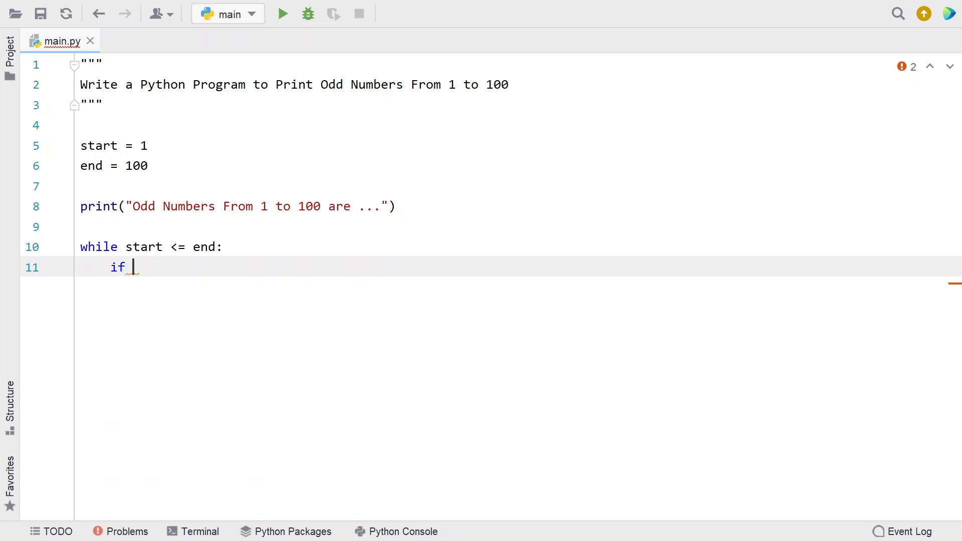
pyautogui.write('start %')
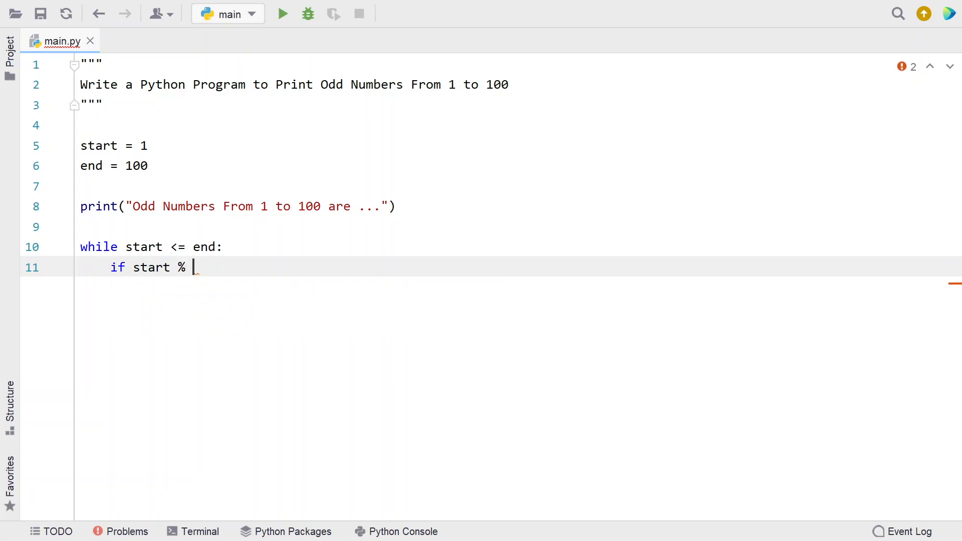
pyautogui.write('2')
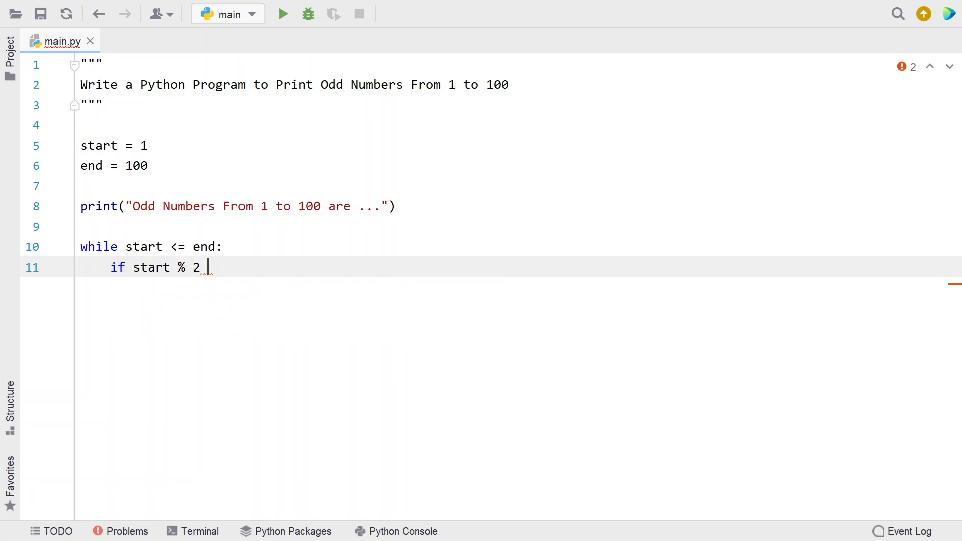
pyautogui.write('!=')
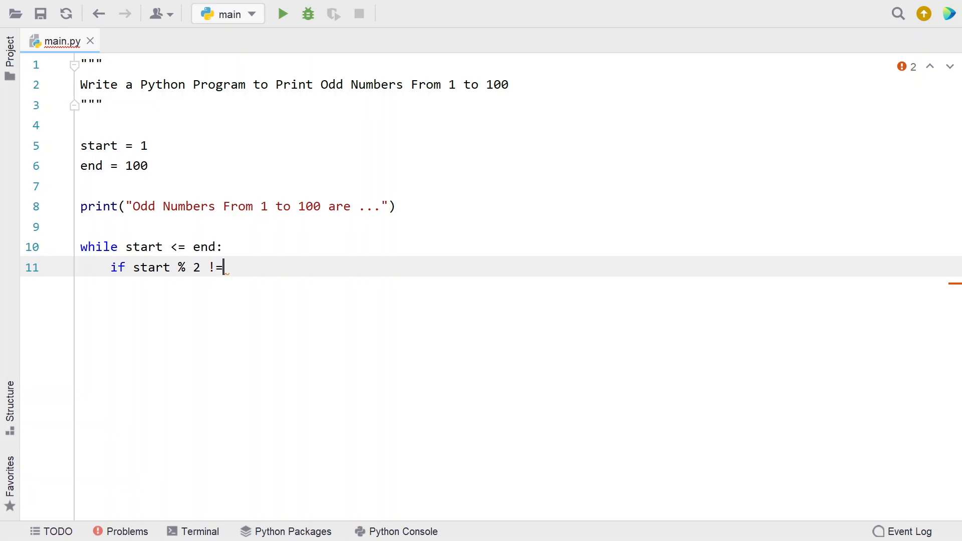
pyautogui.write('0:')
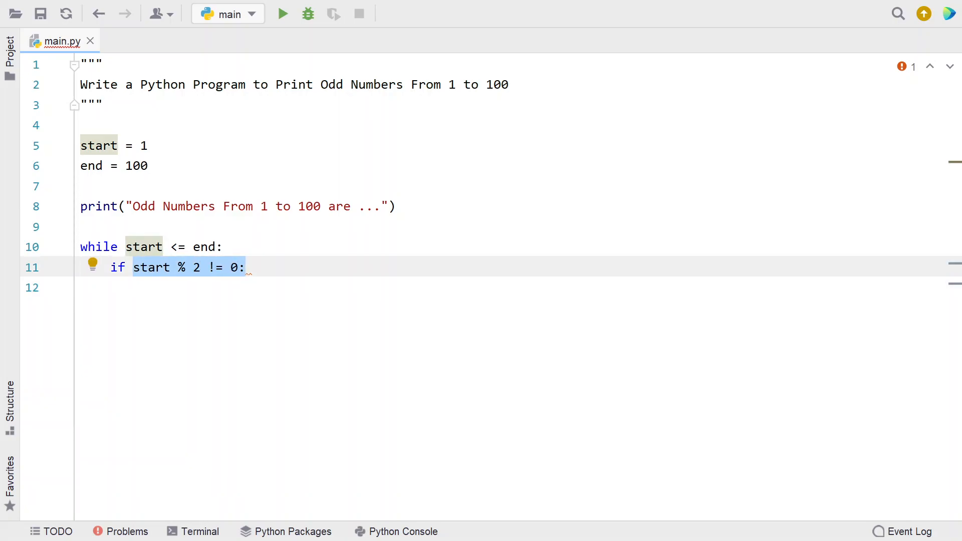
pyautogui.click(246, 267)
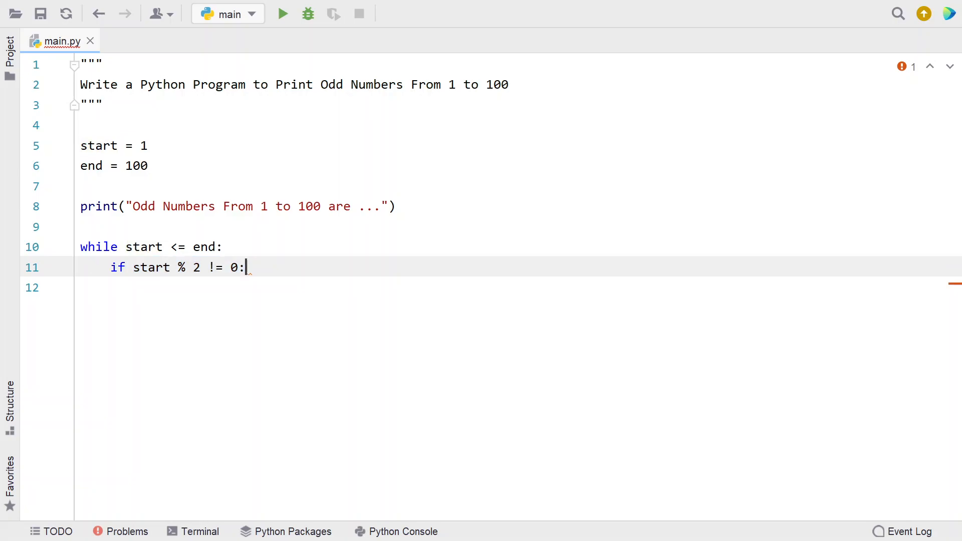
pyautogui.doubleClick(150, 267)
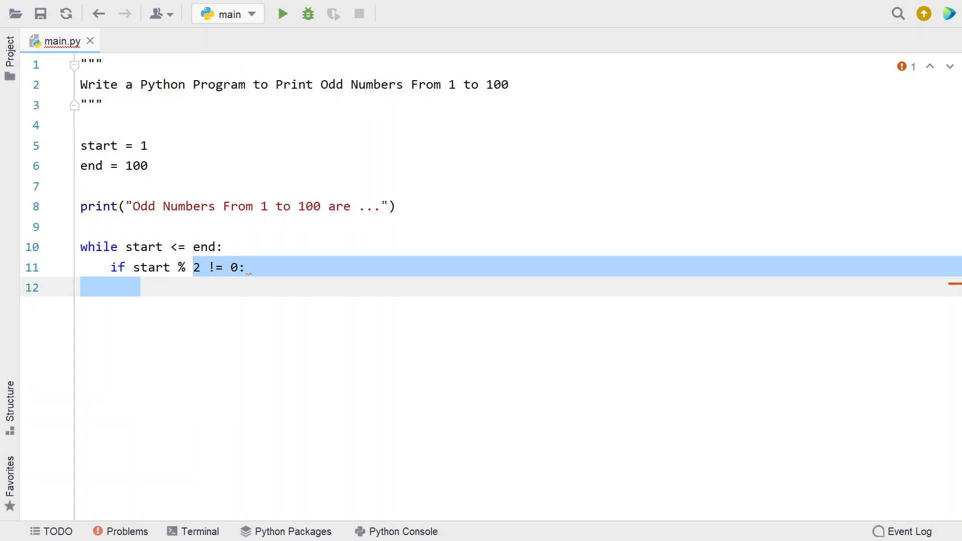
pyautogui.click(142, 288)
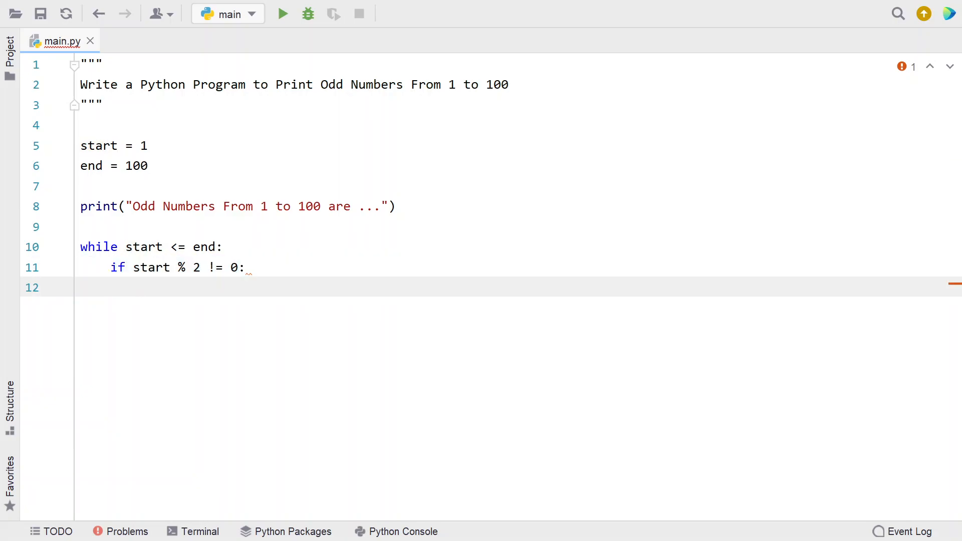
# - Add print(start) on line 12, then return to the loop-level indentation on line 13
pyautogui.write('print')
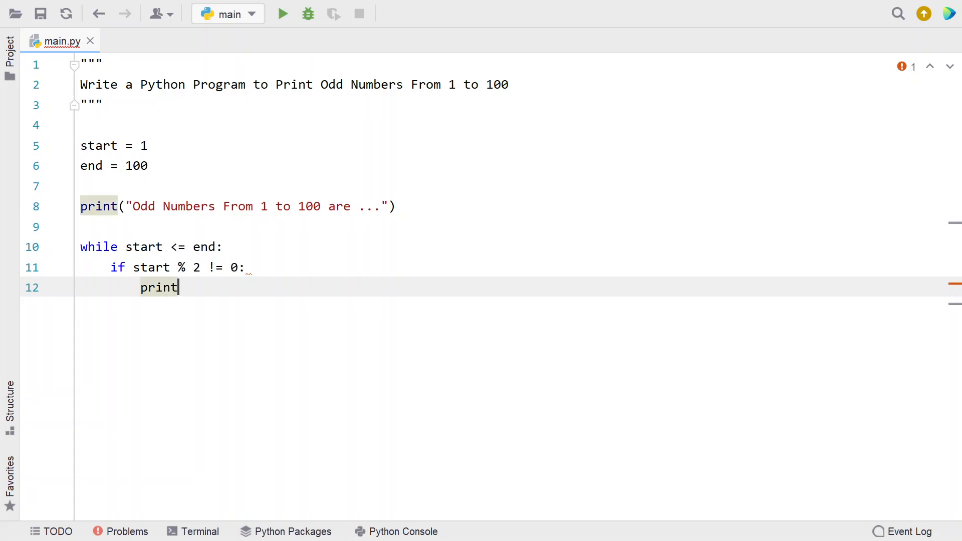
pyautogui.write('(st')
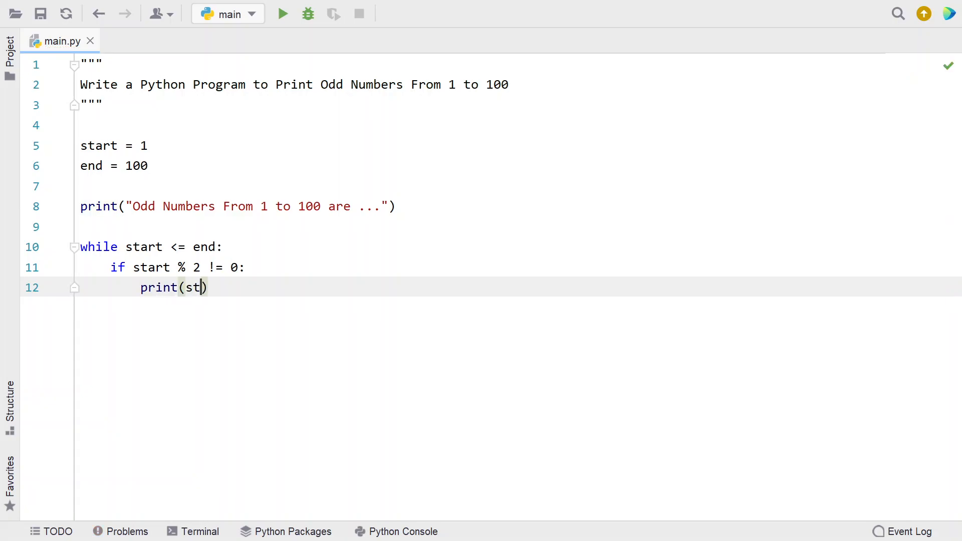
pyautogui.write('art')
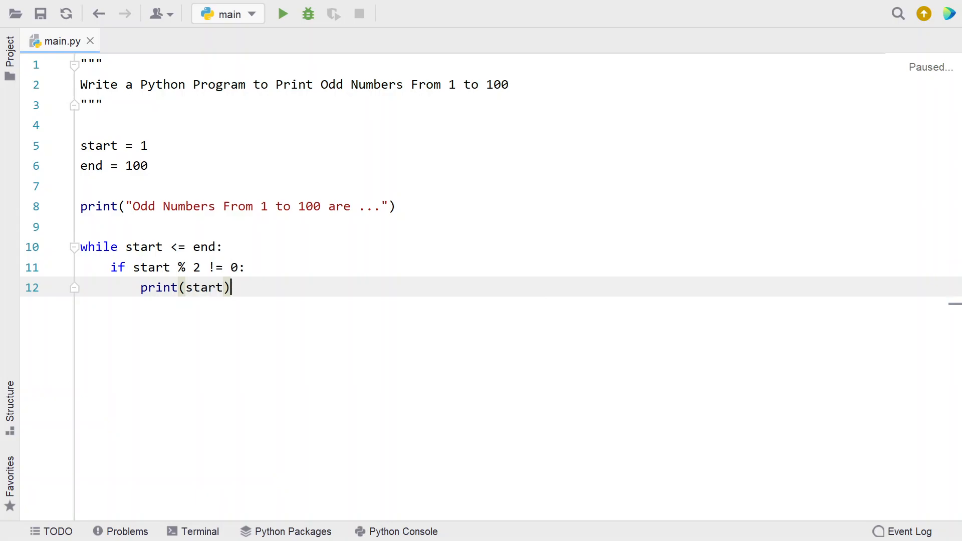
pyautogui.press('Return')
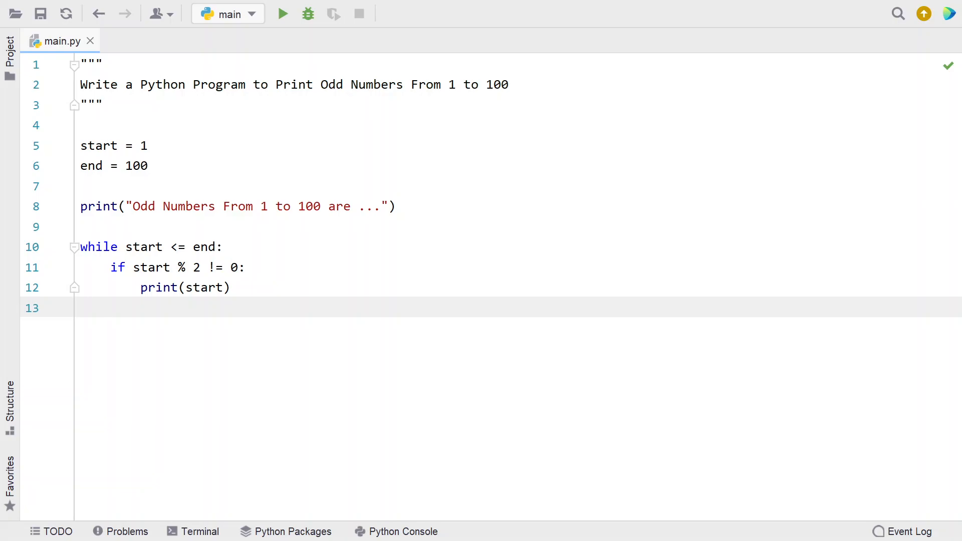
pyautogui.doubleClick(144, 246)
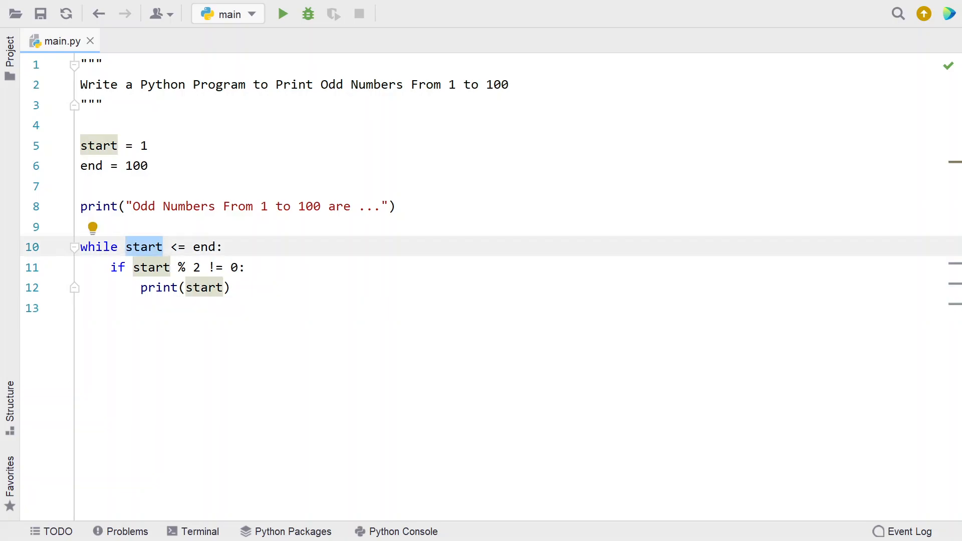
pyautogui.click(110, 307)
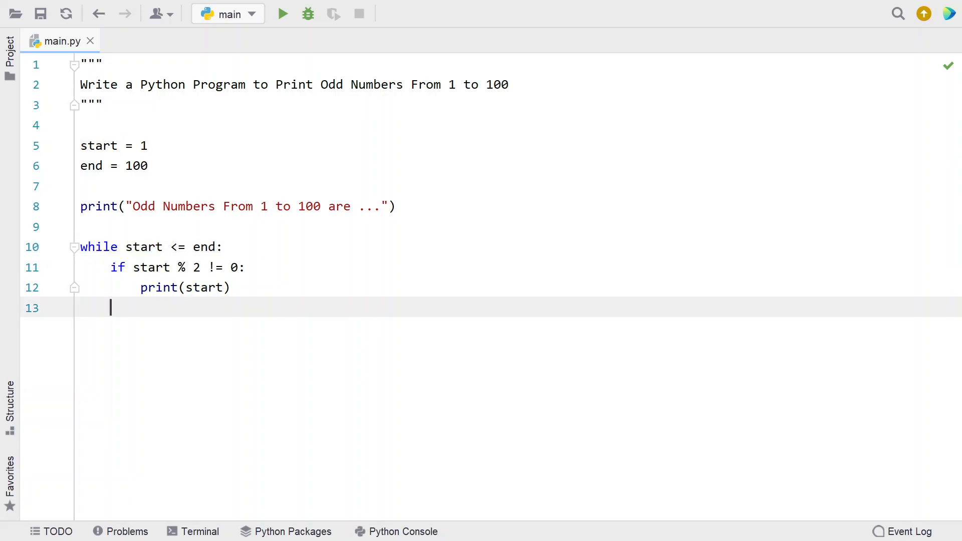
# - Add start += 1 on line 13 using autocomplete and remove the trailing blank line
pyautogui.write('st')
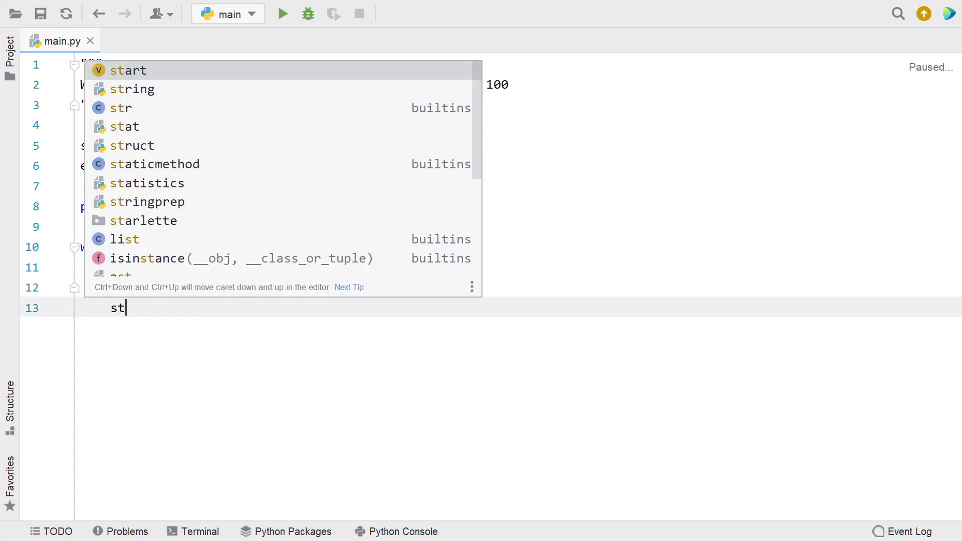
pyautogui.click(128, 70)
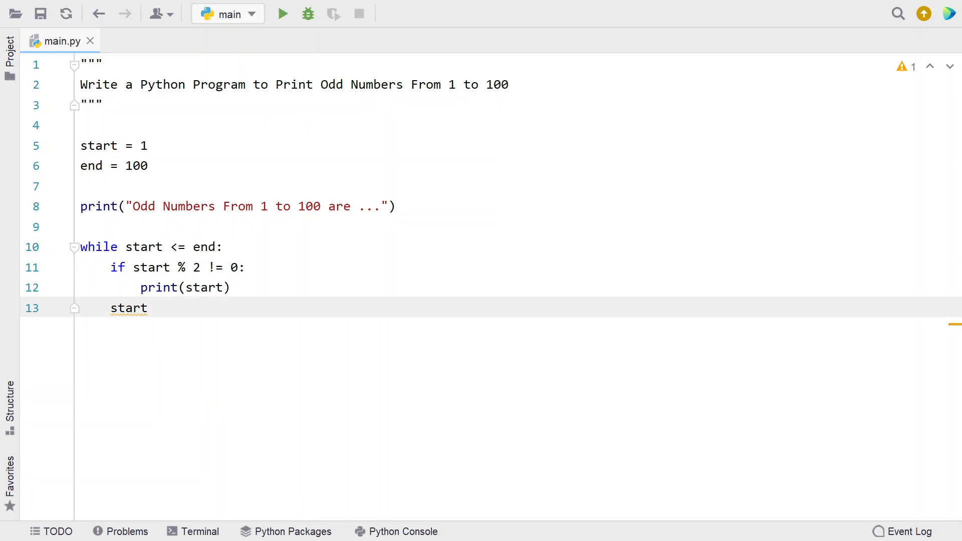
pyautogui.write('+= 1')
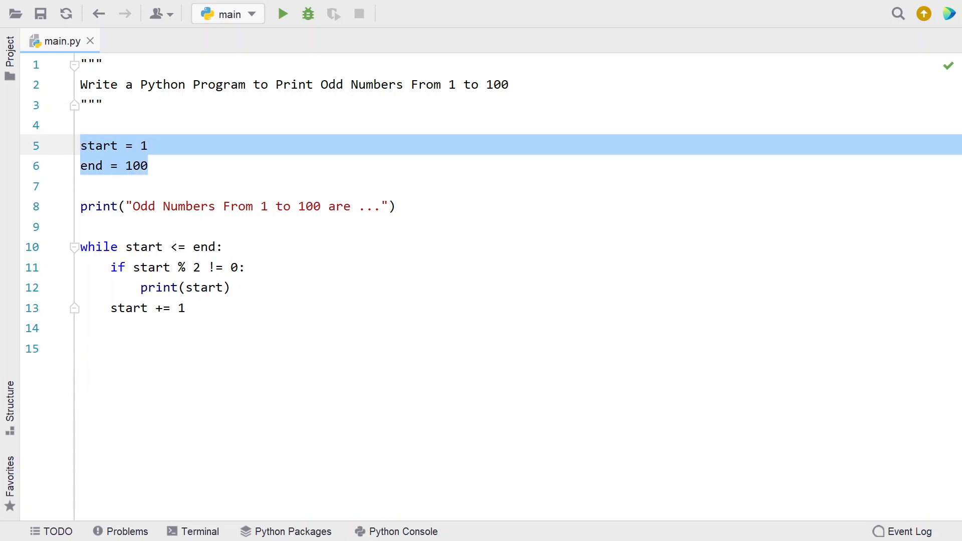
pyautogui.click(224, 247)
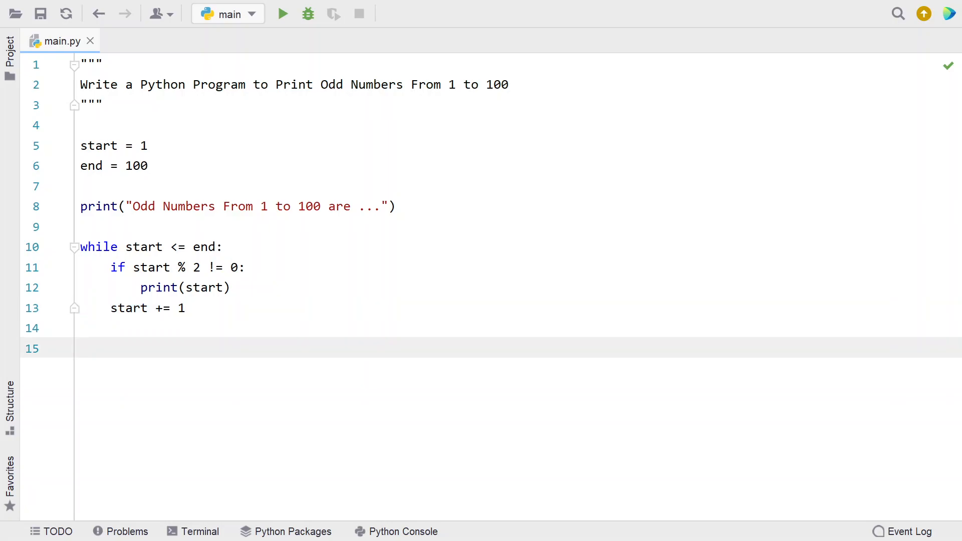
pyautogui.press('Backspace')
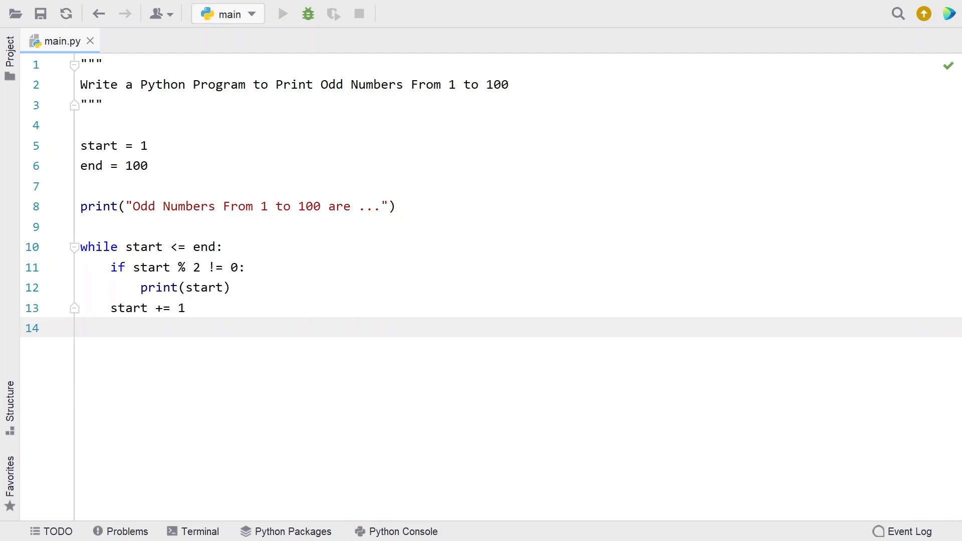
# - Run main.py and scroll through the output listing odd numbers 1 to 99
pyautogui.click(282, 14)
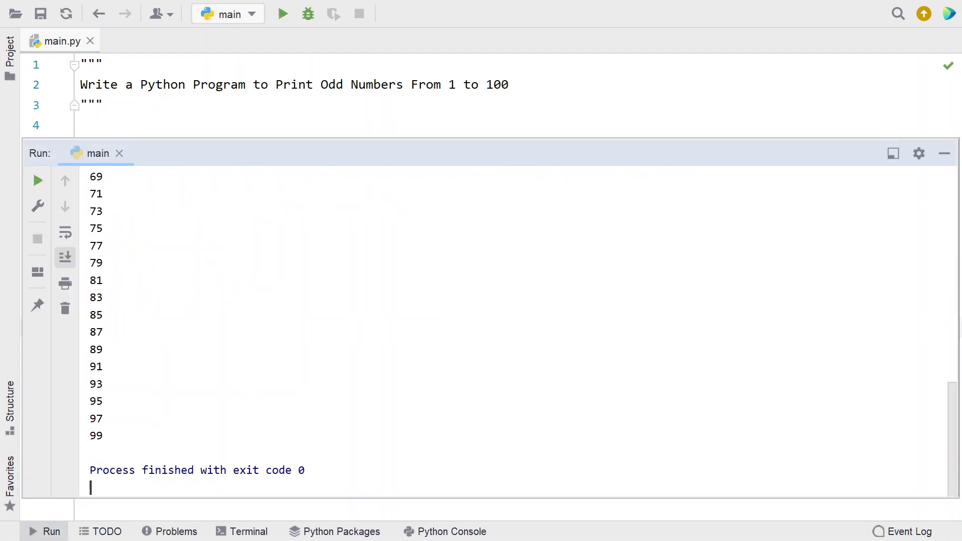
pyautogui.scroll(3)
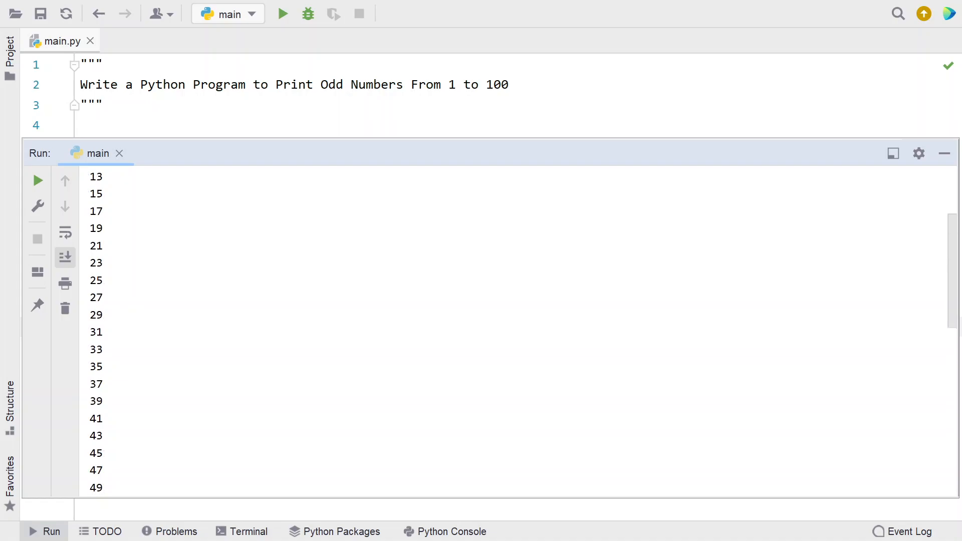
pyautogui.click(282, 13)
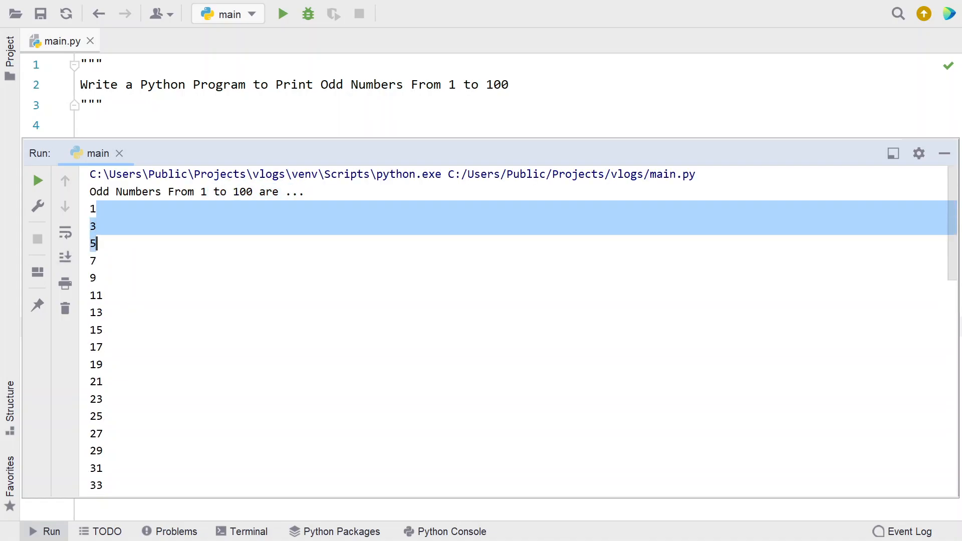
pyautogui.scroll(-3)
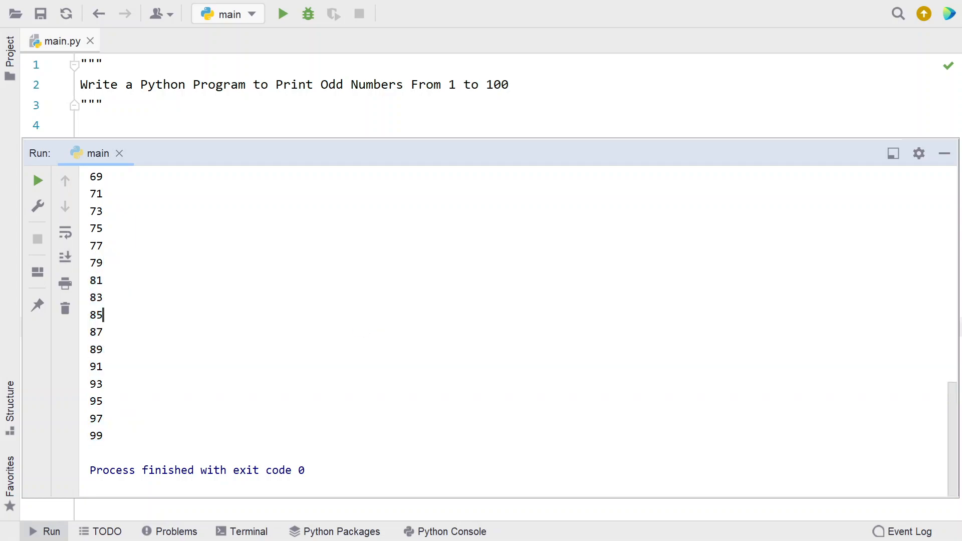
pyautogui.scroll(3)
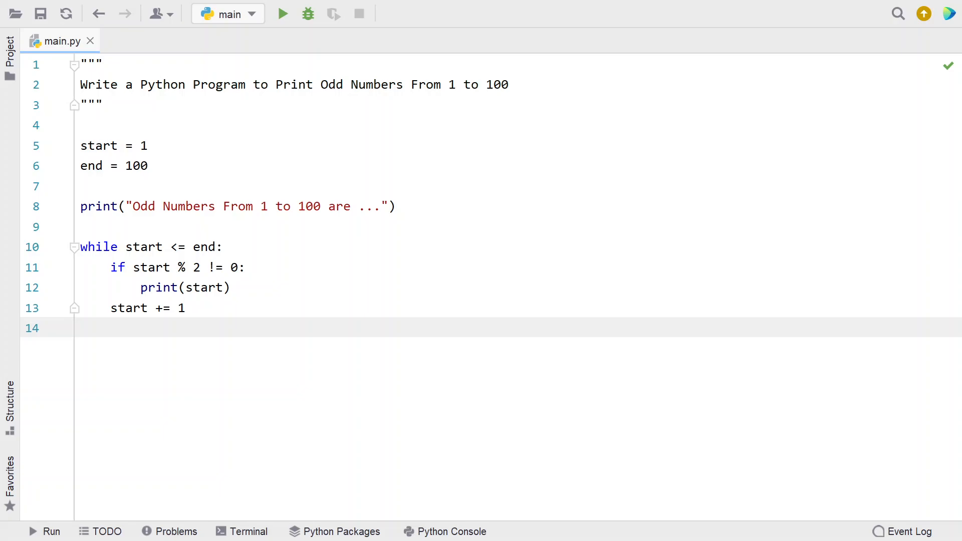
# - Reopen the Run tab and scroll down through the odd-number output
pyautogui.click(281, 13)
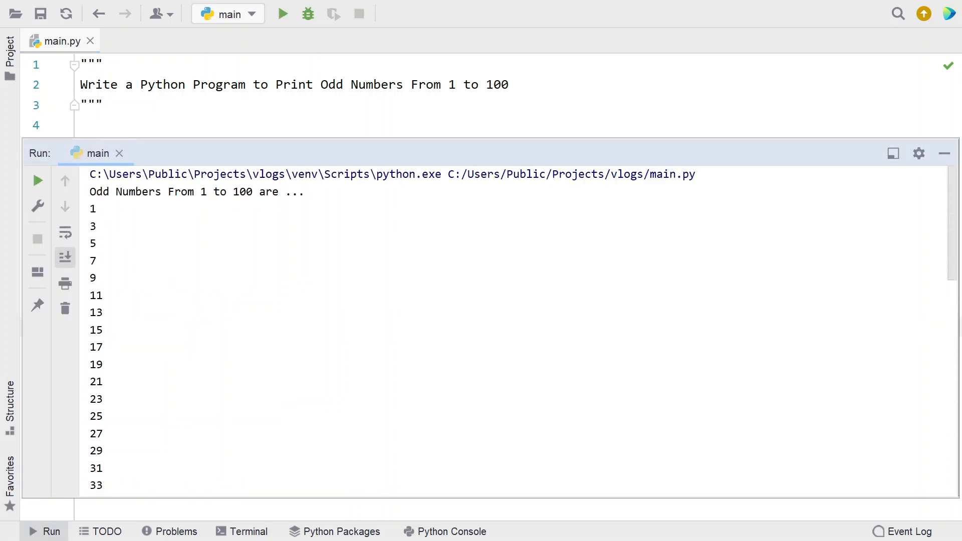
pyautogui.scroll(-3)
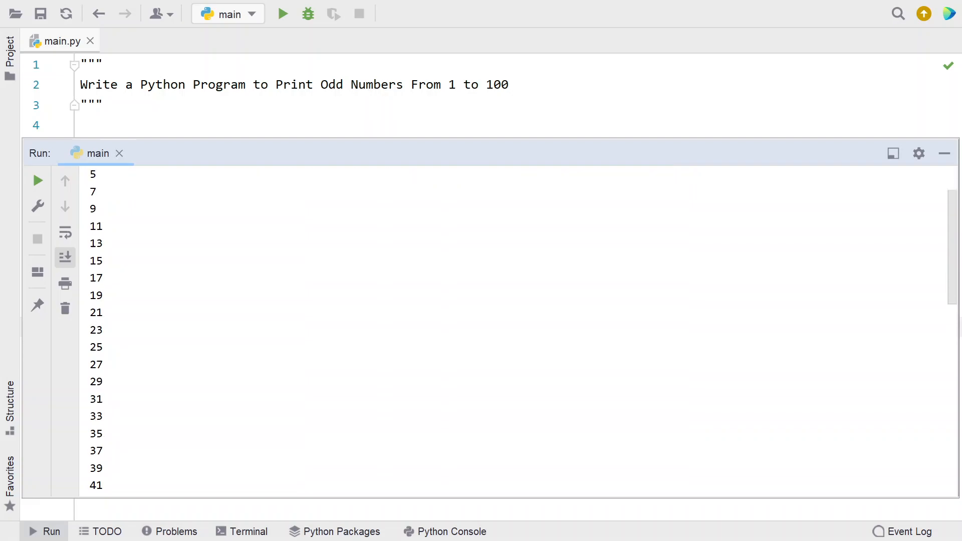
pyautogui.scroll(-3)
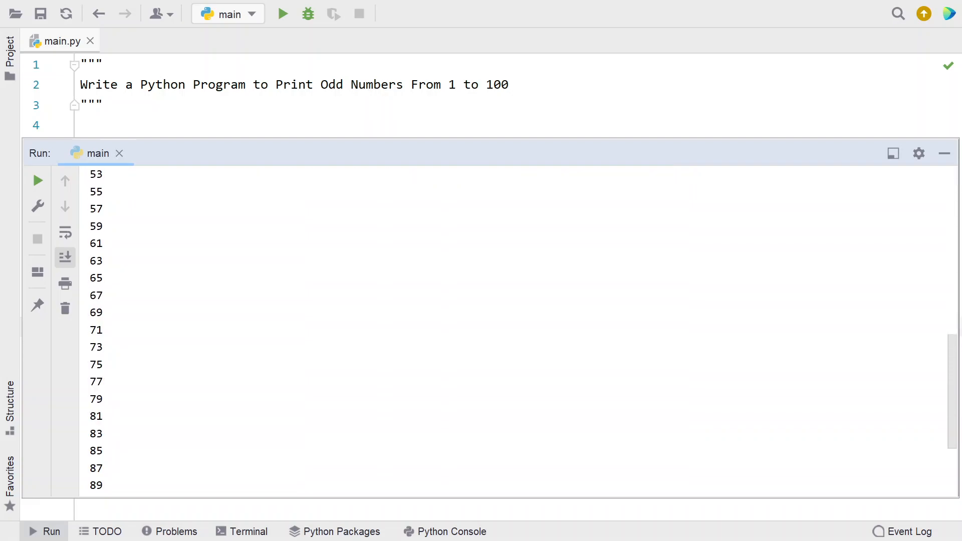